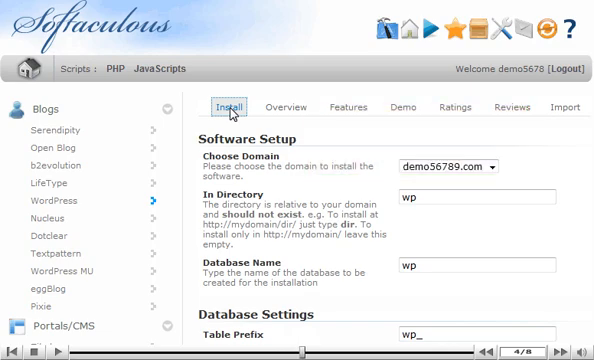
# Run the WordPress installation with the filled-in settings and reach the success confirmation
pyautogui.scroll(-3)
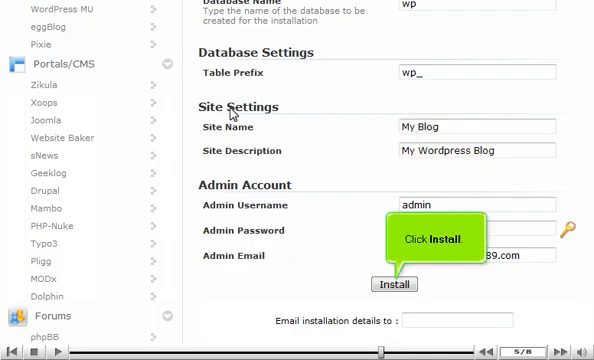
pyautogui.click(392, 284)
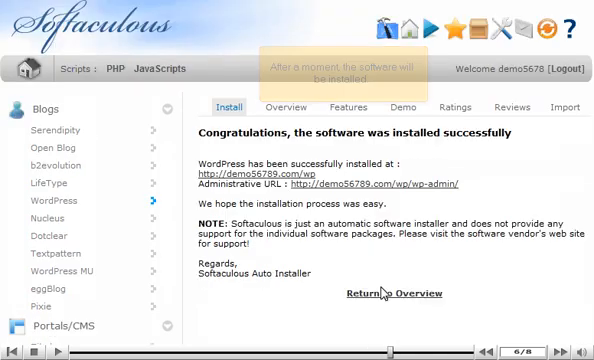